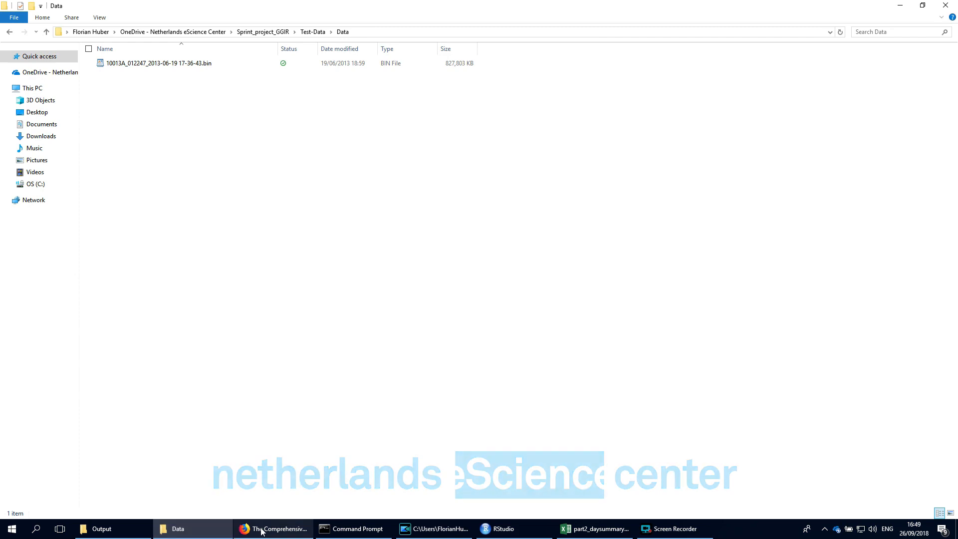
Step: Glance at rstudio.com in Firefox, then return to the g.shell.GGIR script in RStudio
click(273, 529)
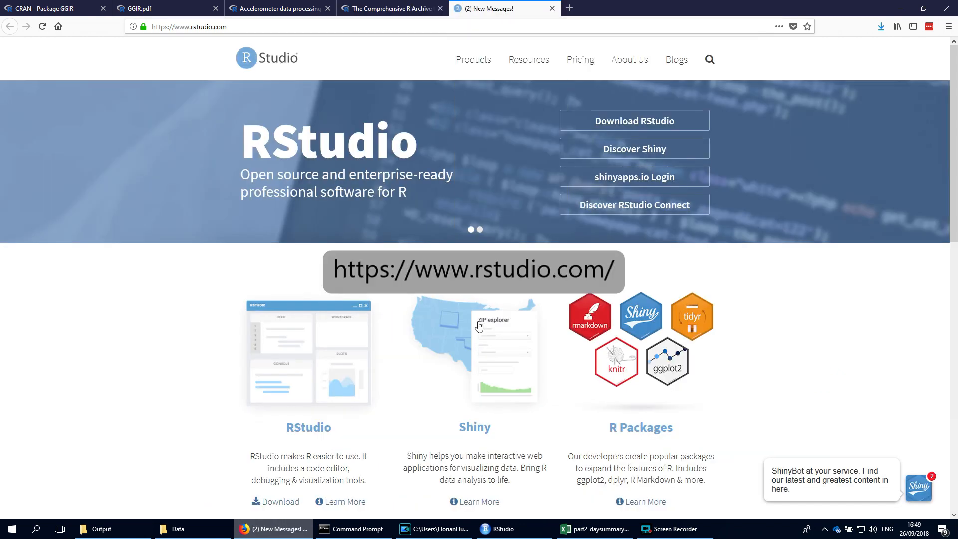
click(499, 529)
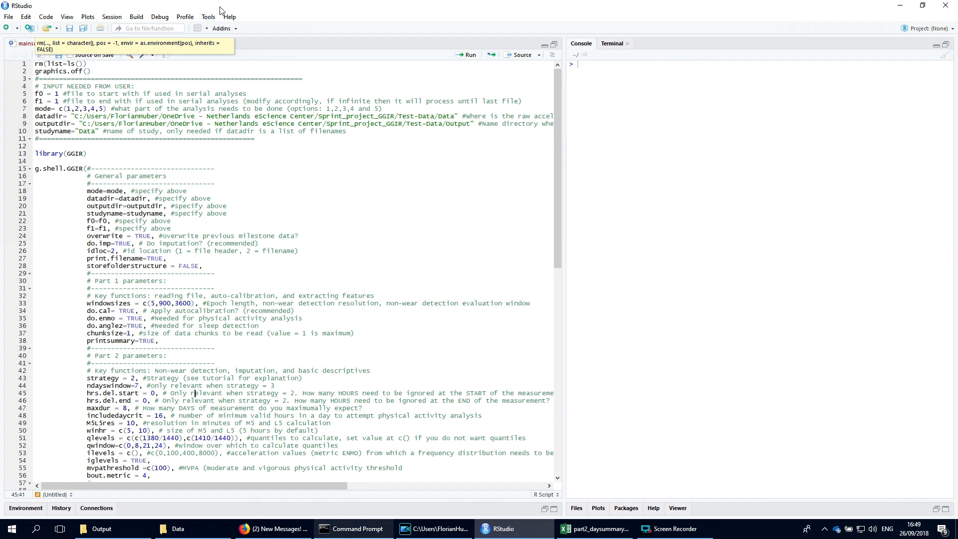
click(207, 16)
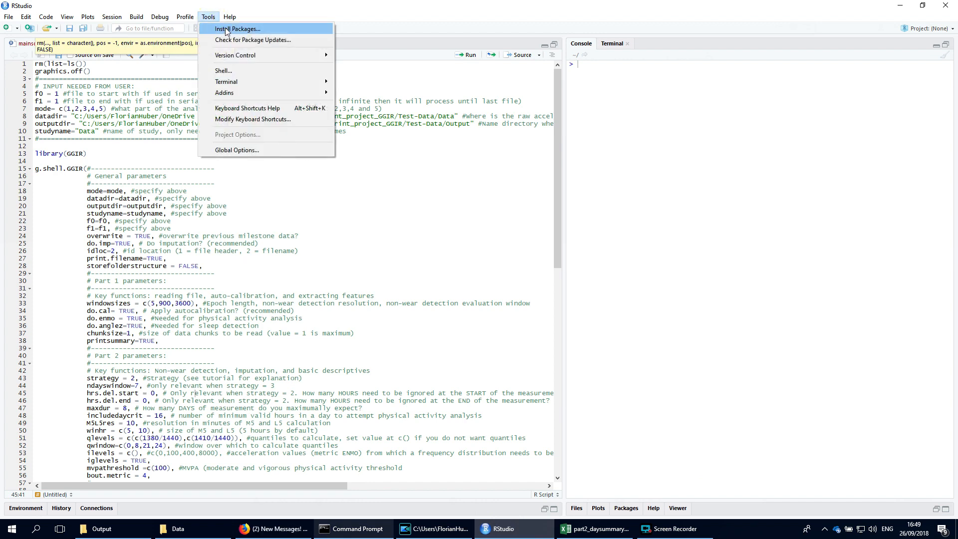
click(236, 29)
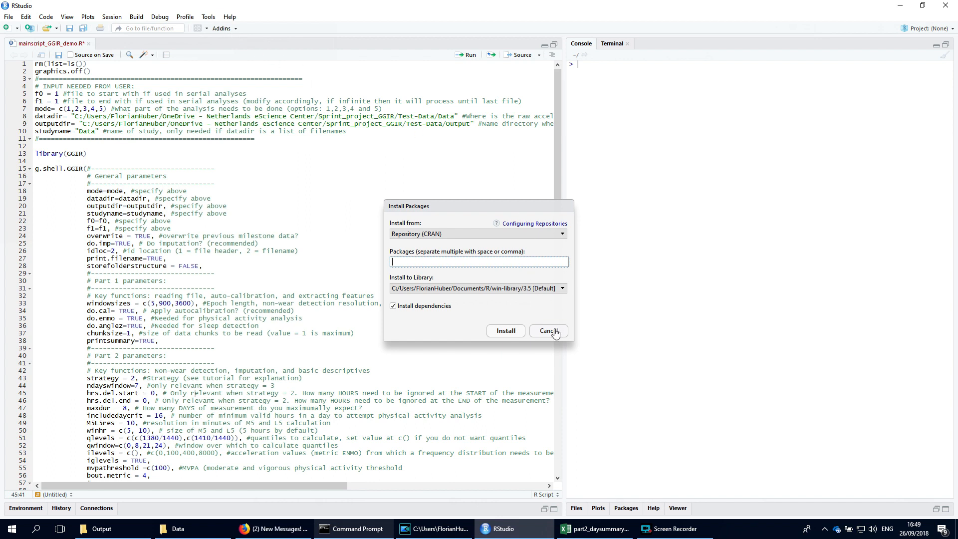
click(547, 331)
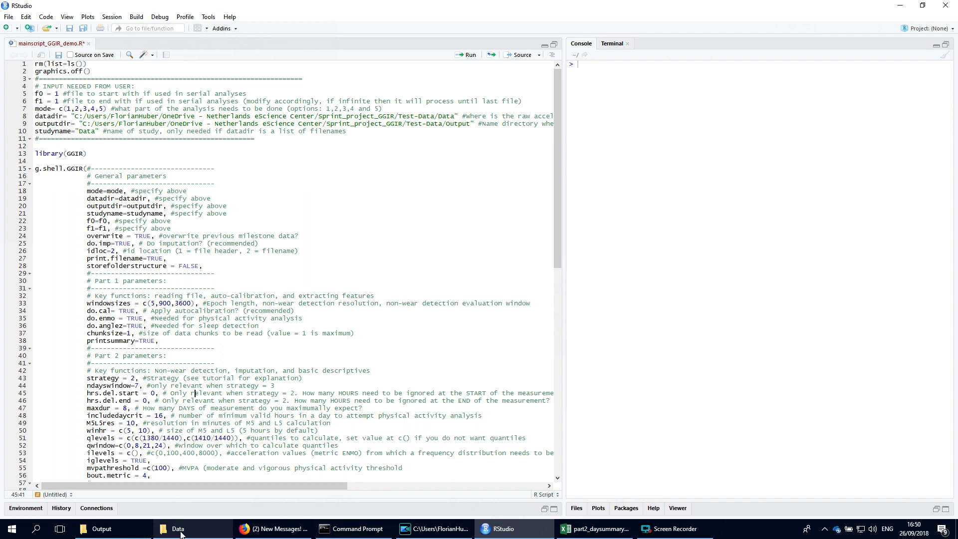
Step: Show the Test-Data Data folder holding the single .bin accelerometer recording
click(178, 529)
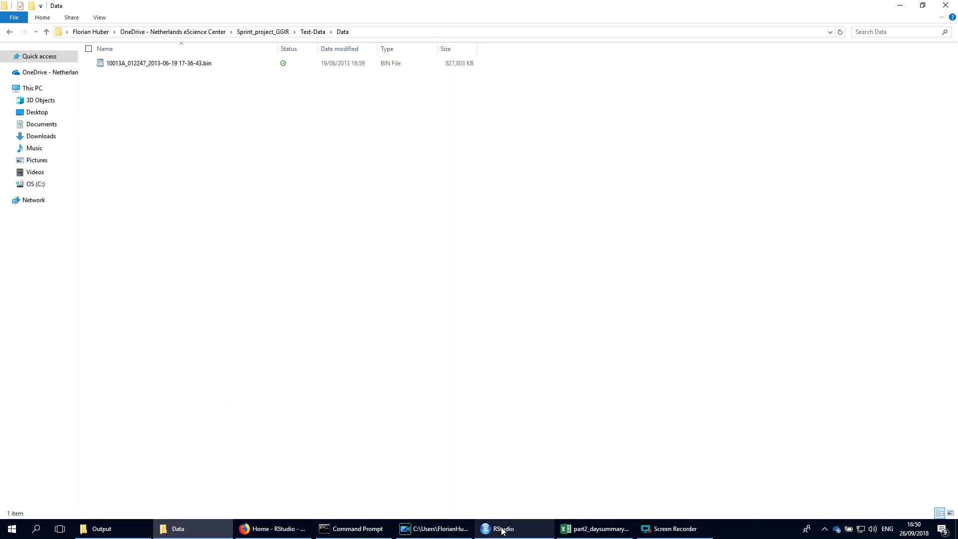
Step: Scroll the g.shell.GGIR parameters from the general settings into the Part 3 sleep-detection settings
click(503, 528)
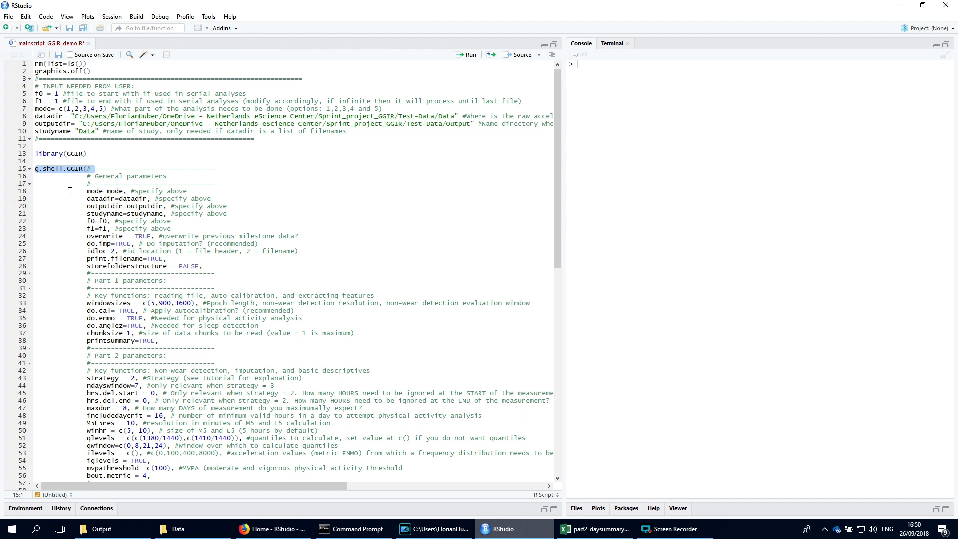
click(68, 191)
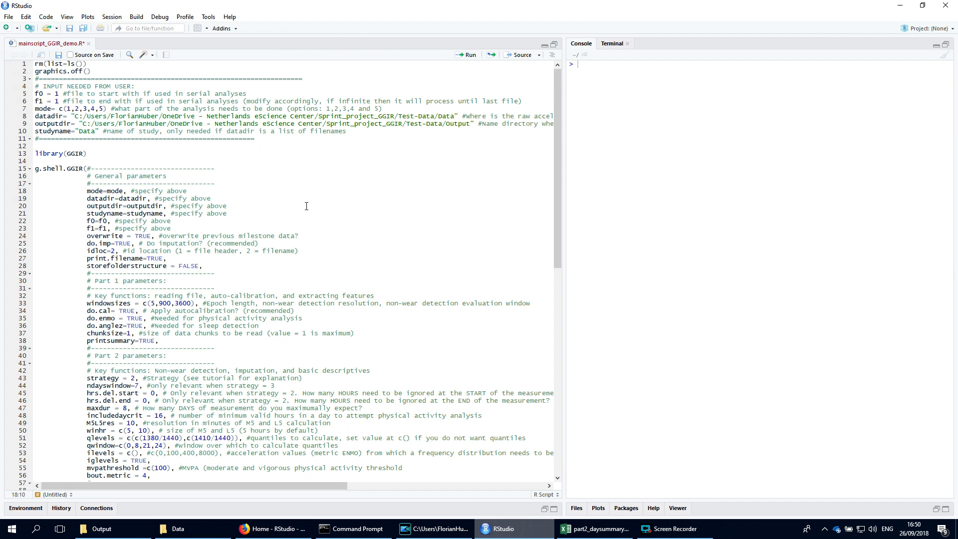
mouse_move(294, 204)
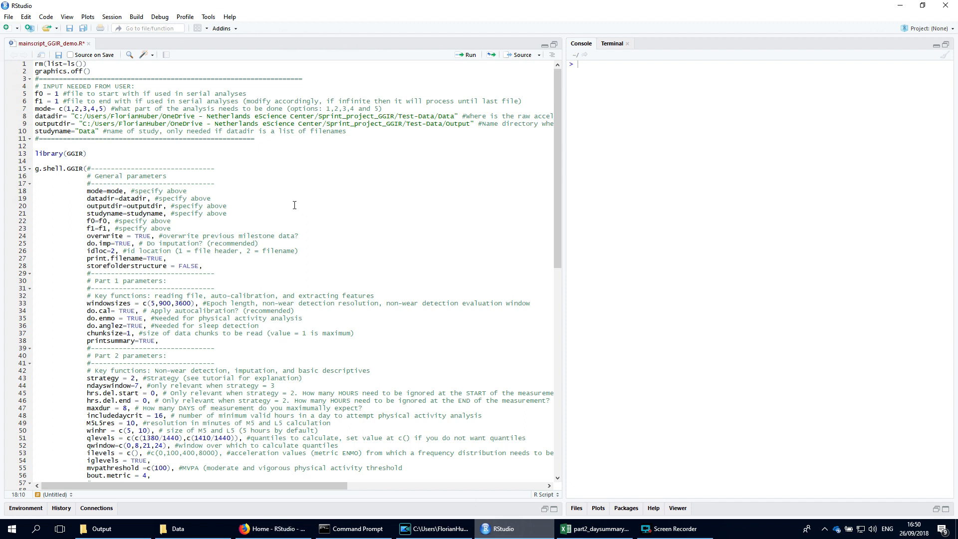
mouse_move(291, 207)
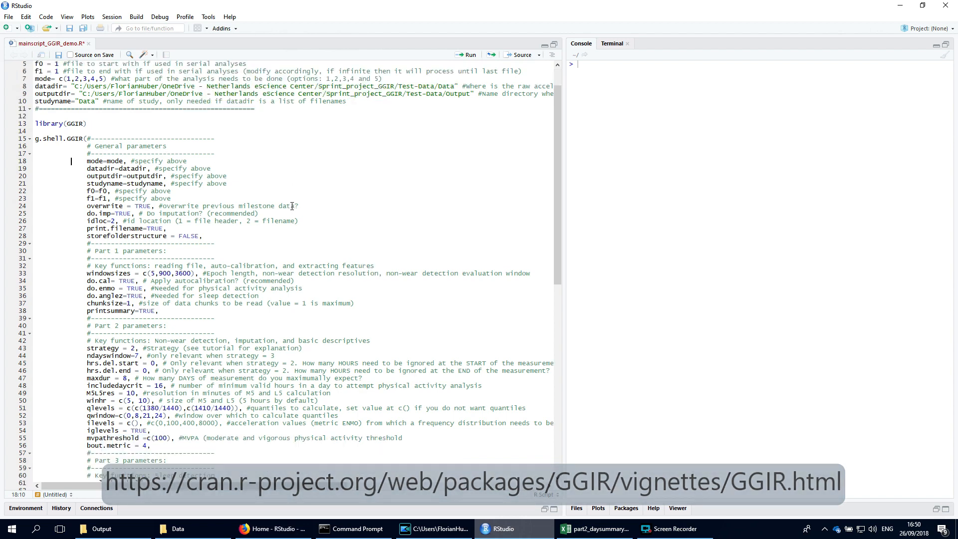
scroll(down, 3)
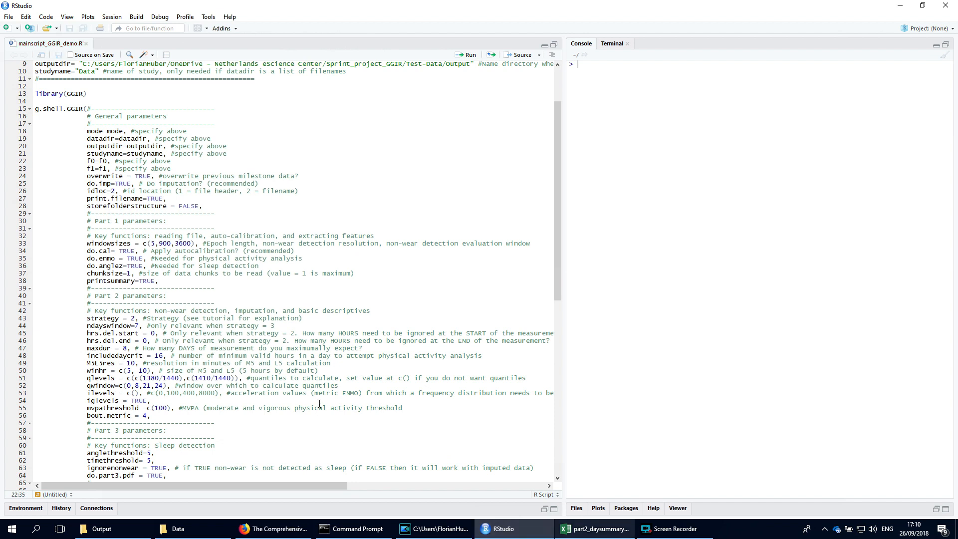
mouse_move(177, 215)
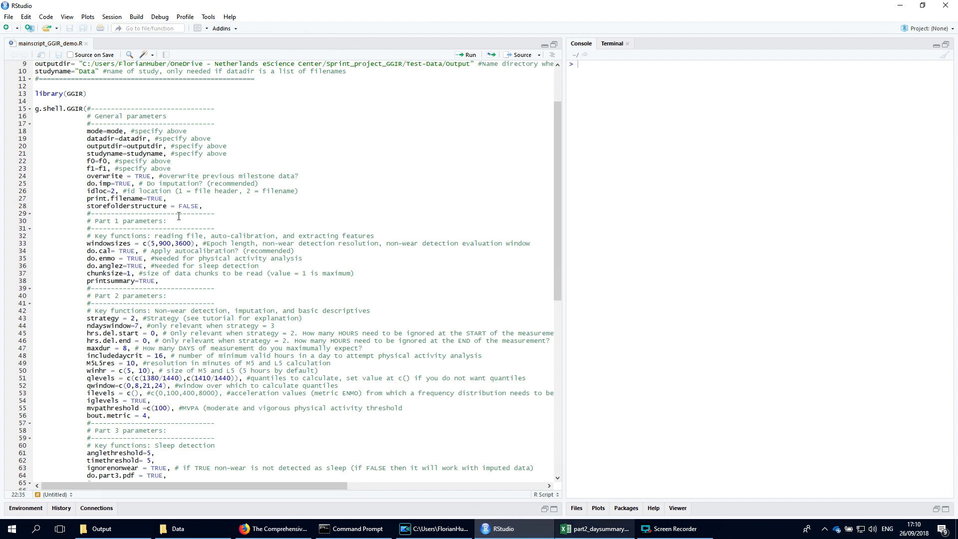
double_click(129, 220)
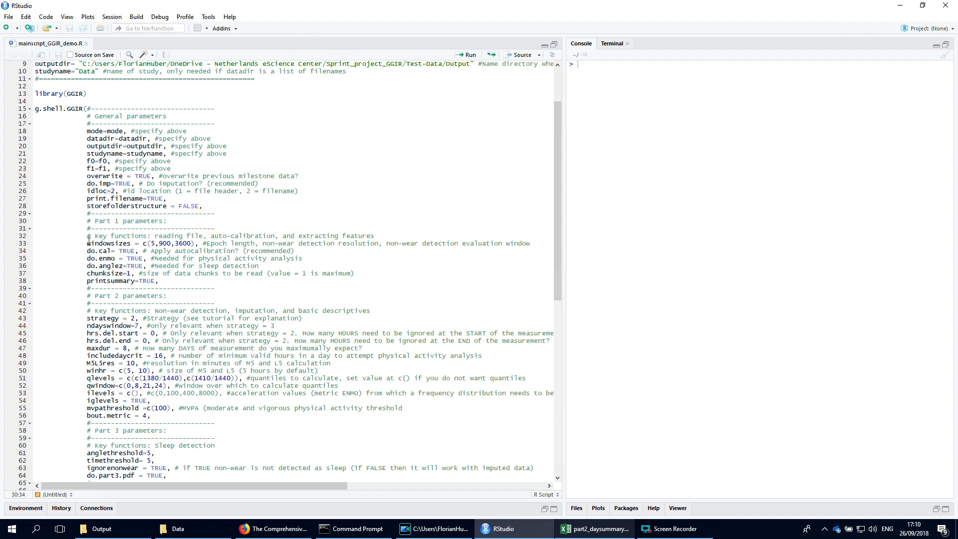
double_click(108, 242)
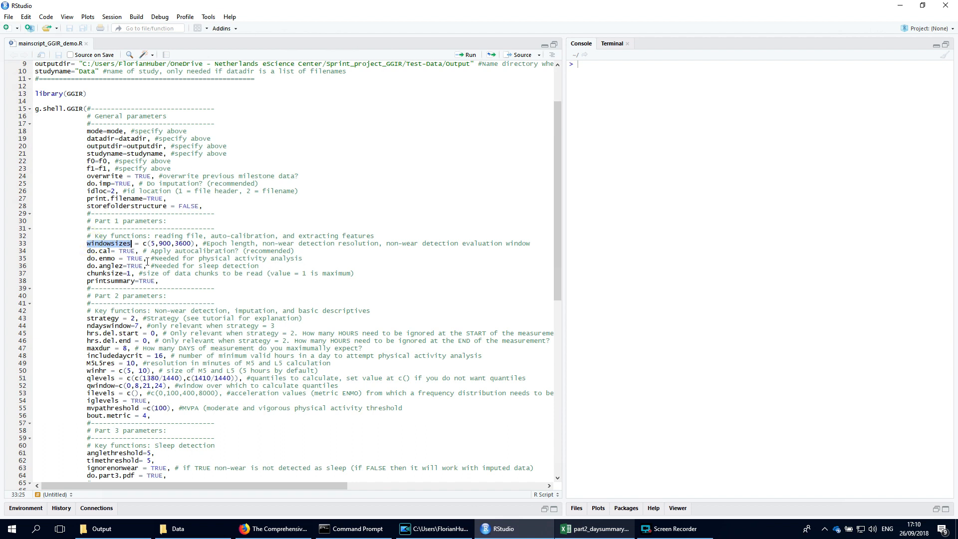
click(151, 243)
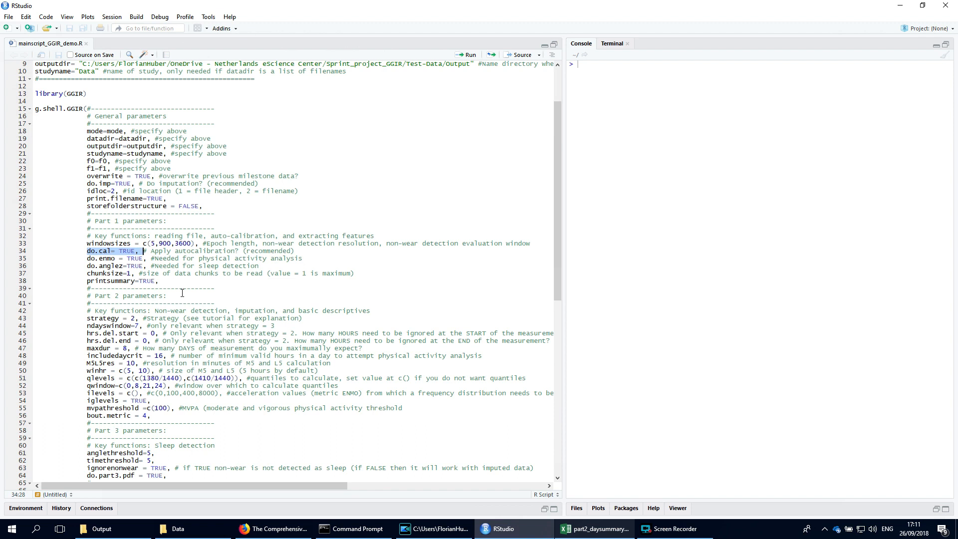
mouse_move(195, 299)
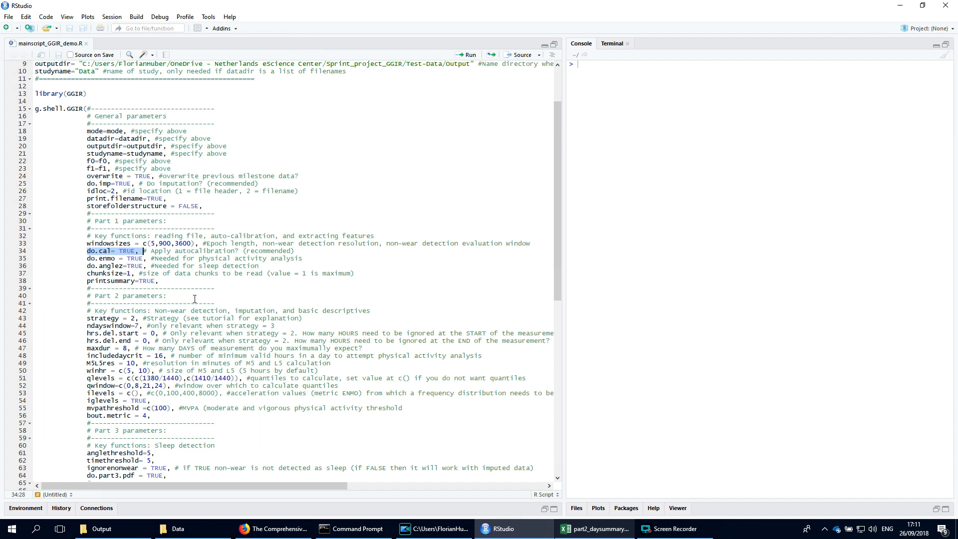
mouse_move(213, 297)
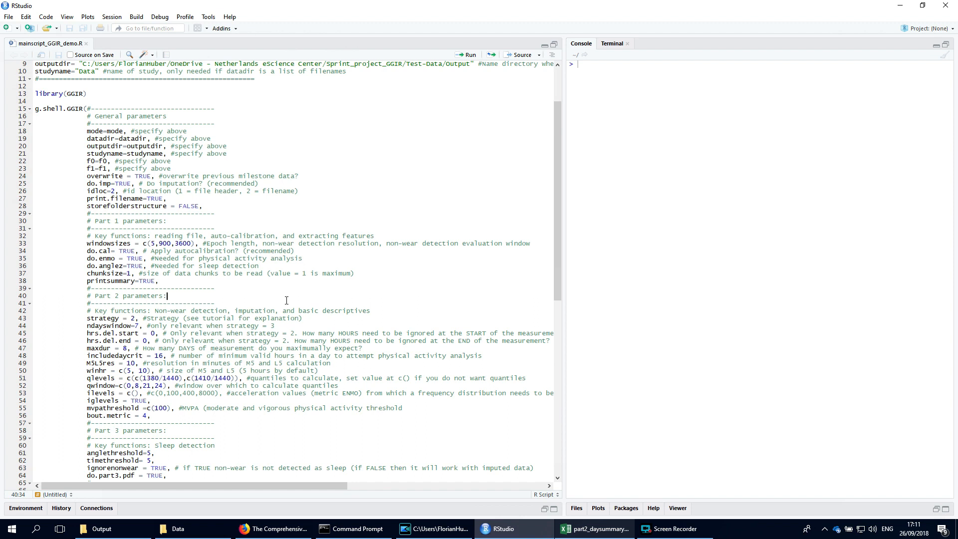
mouse_move(275, 291)
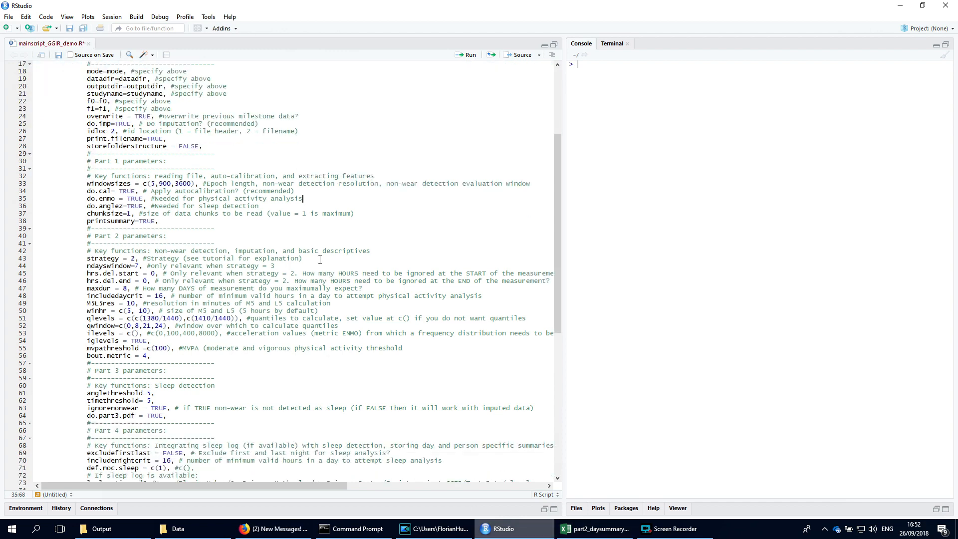
scroll(down, 3)
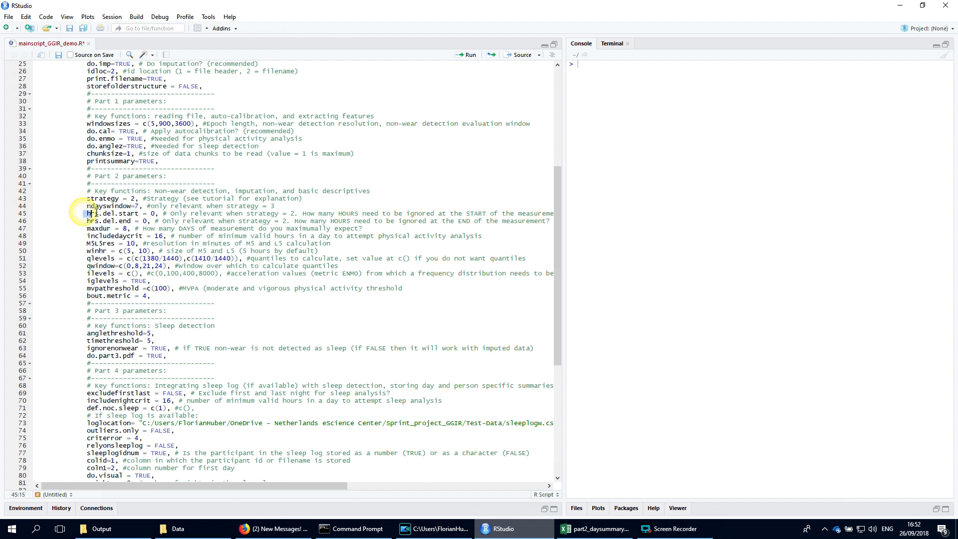
triple_click(123, 213)
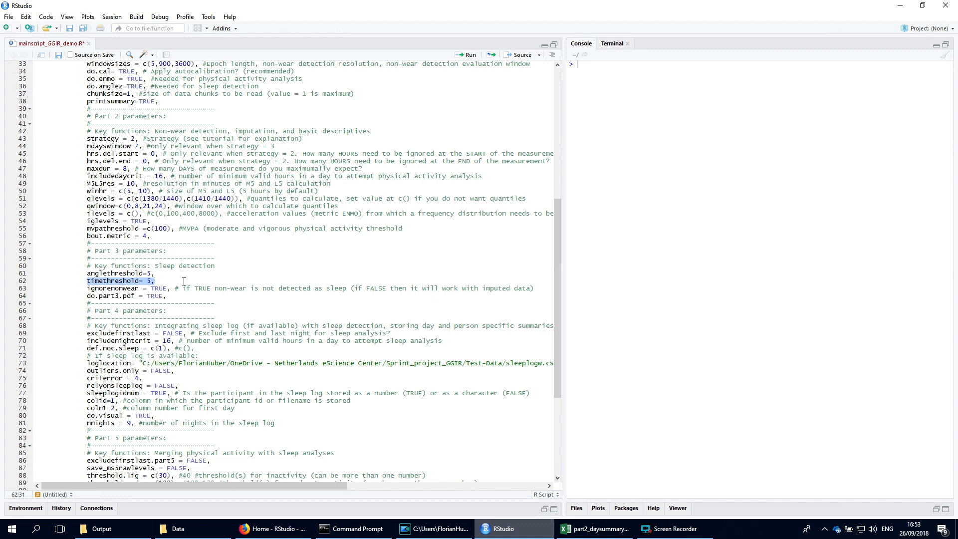
scroll(down, 3)
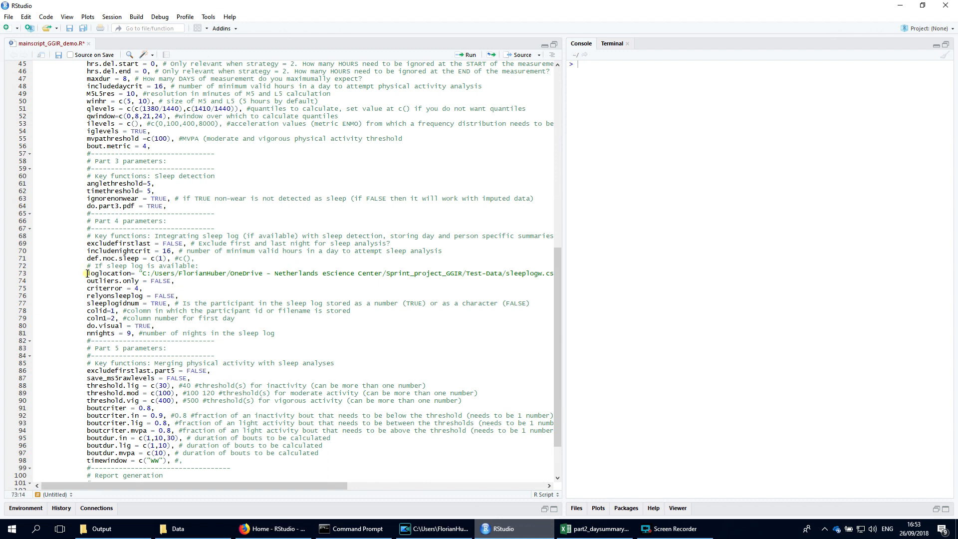
double_click(109, 273)
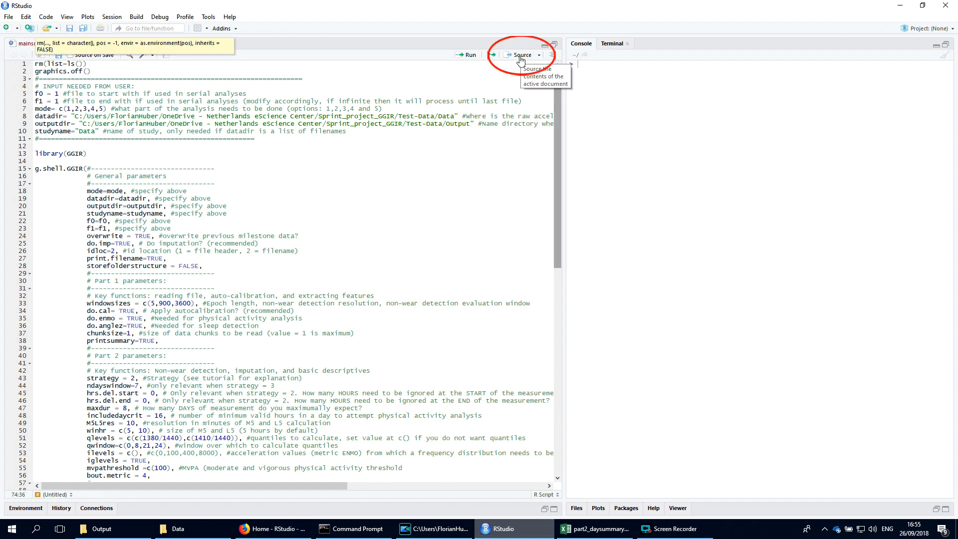
Step: Source the entire GGIR script so Part 1 starts processing the .bin file
click(521, 55)
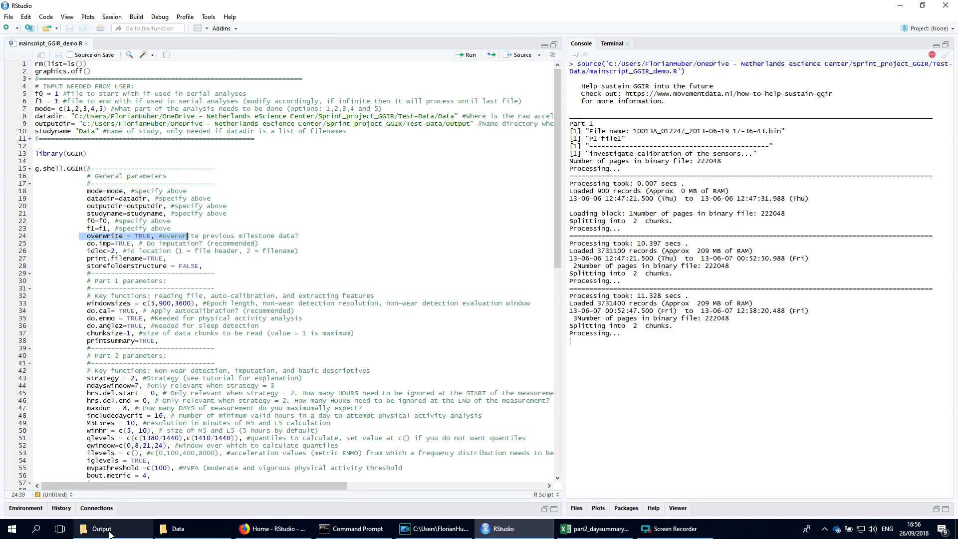
Step: Navigate Output > output_Data > results and select part2_daysummary.csv
click(100, 529)
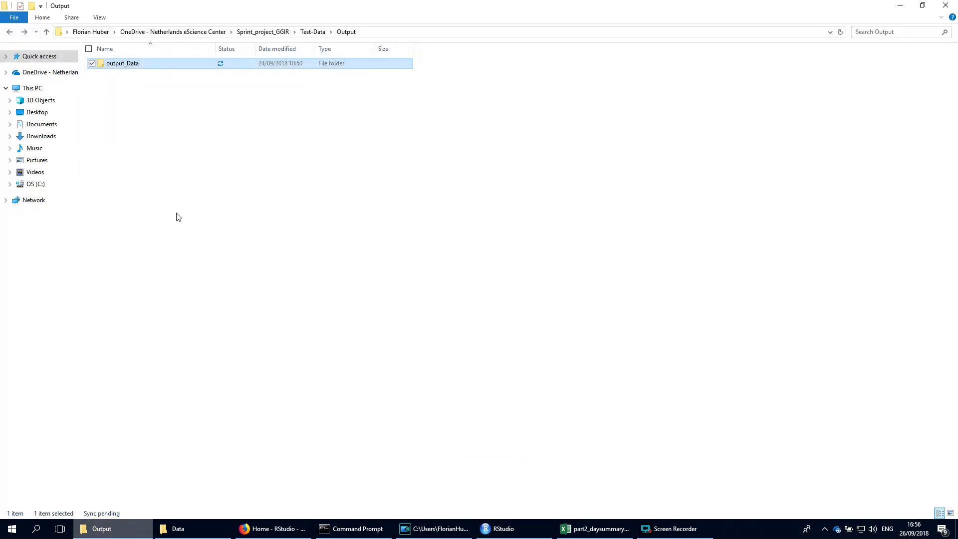
double_click(122, 63)
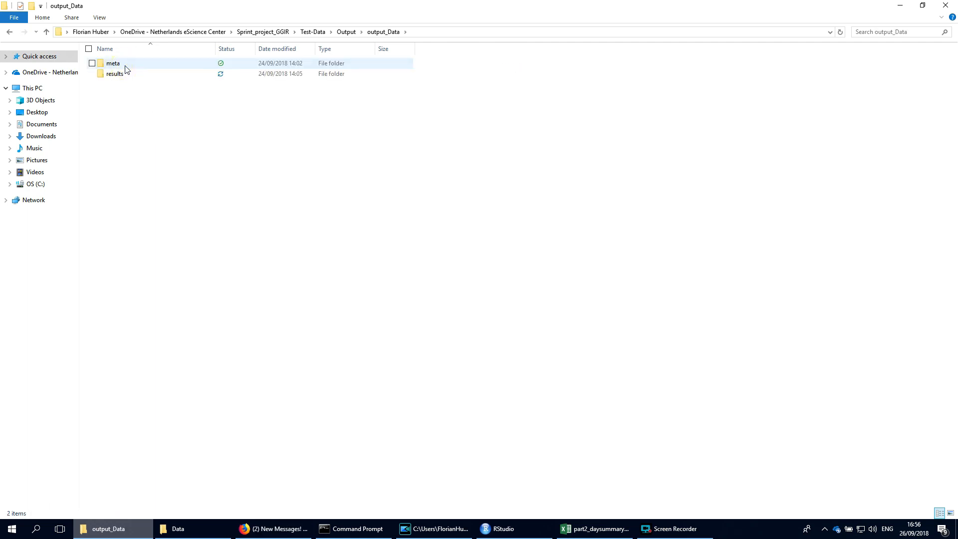
double_click(114, 73)
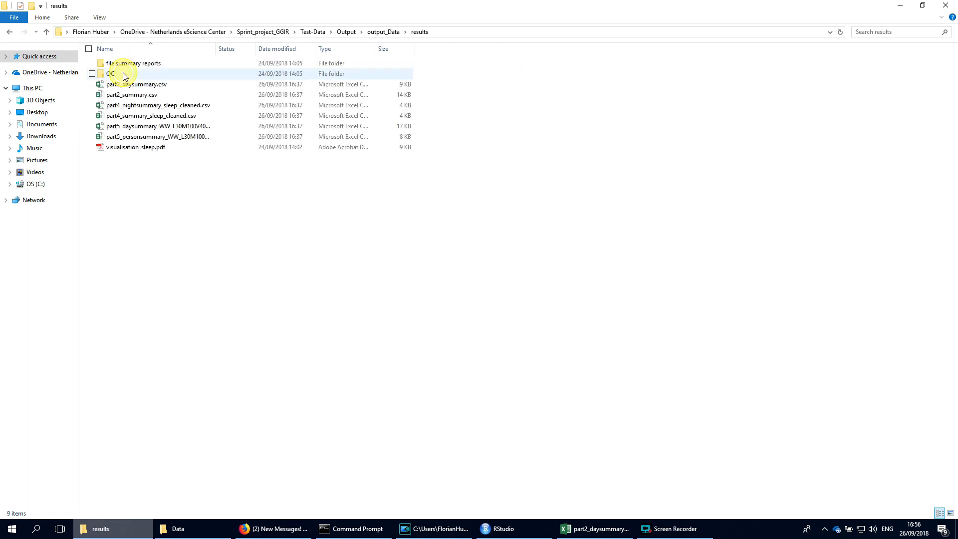
click(134, 84)
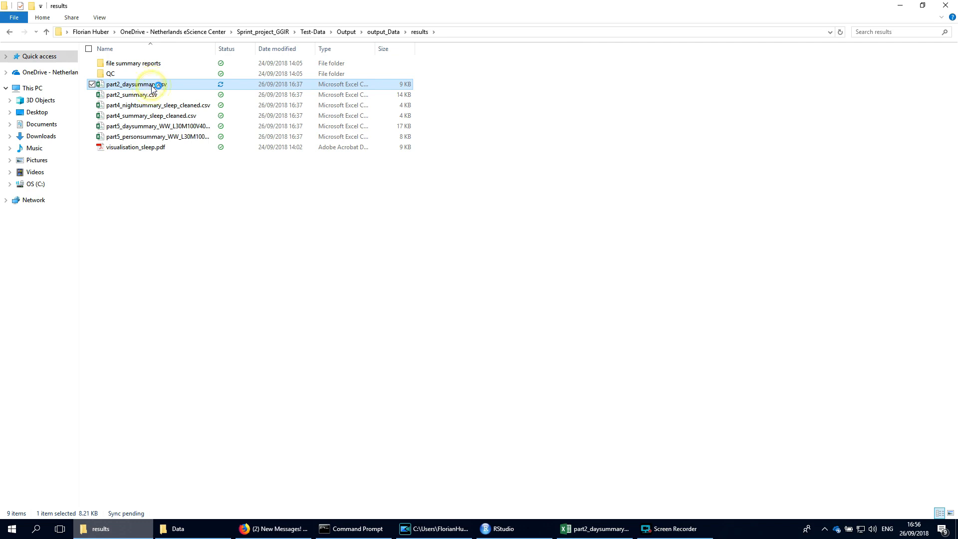
Step: Open part2_daysummary.csv in Excel and select header cells to inspect the daily columns
double_click(135, 84)
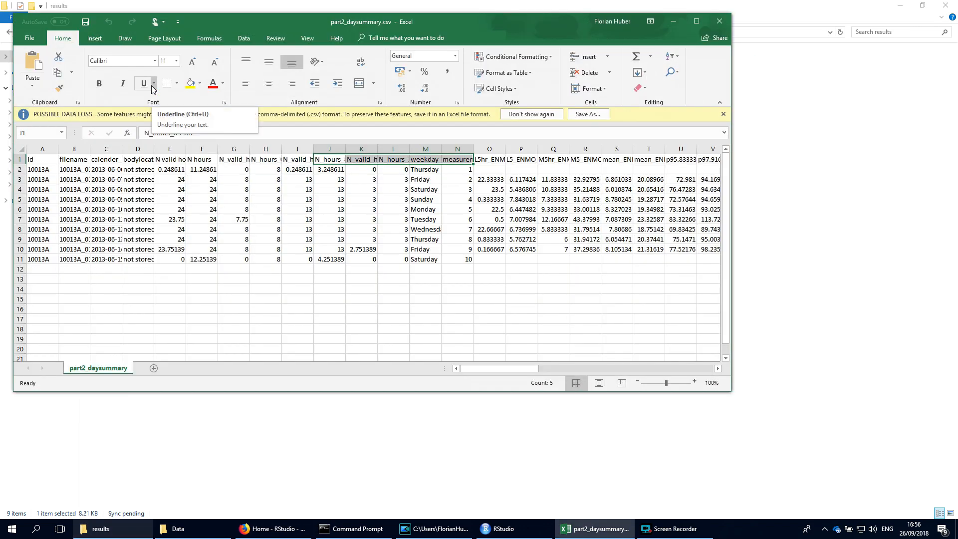
click(233, 160)
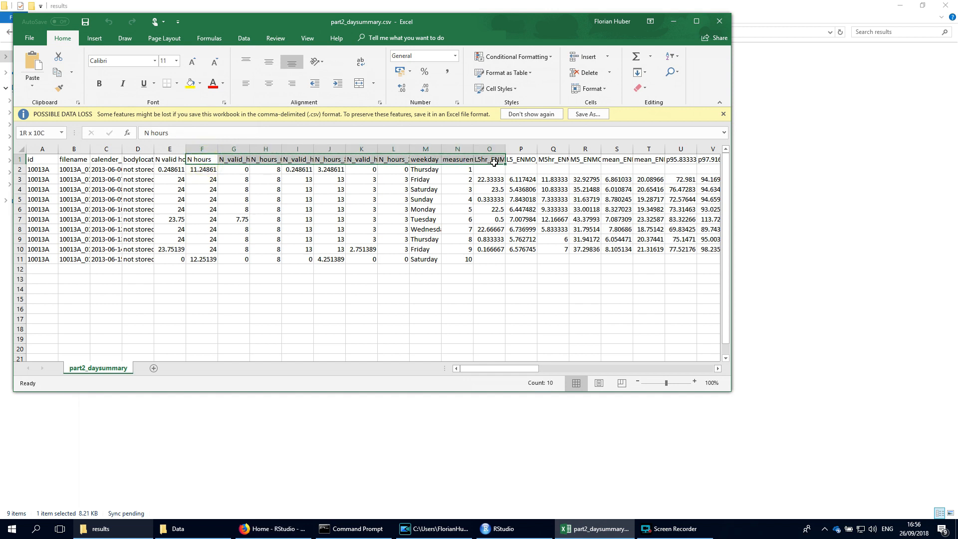
click(424, 299)
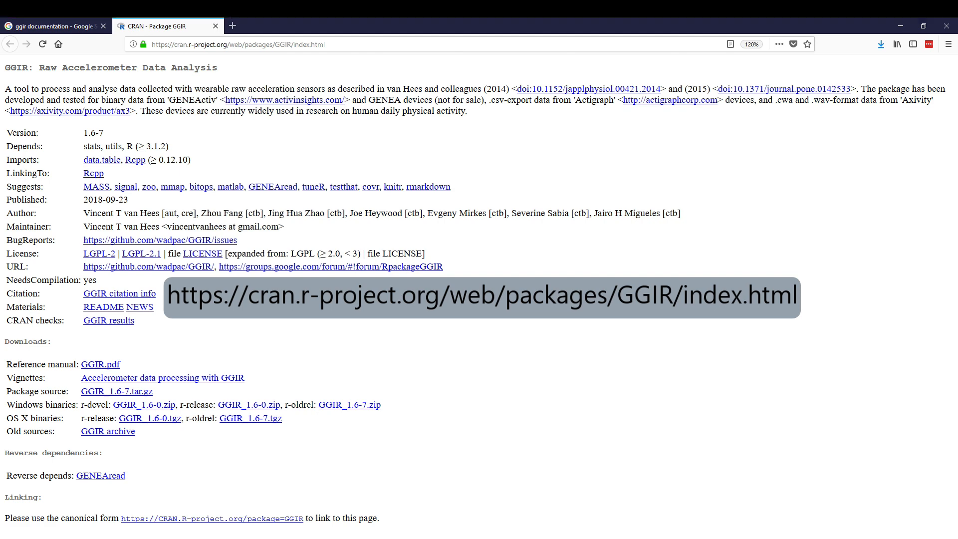
Step: Browse the GGIR vignette and the GGIR.pdf reference manual from the CRAN page
click(162, 377)
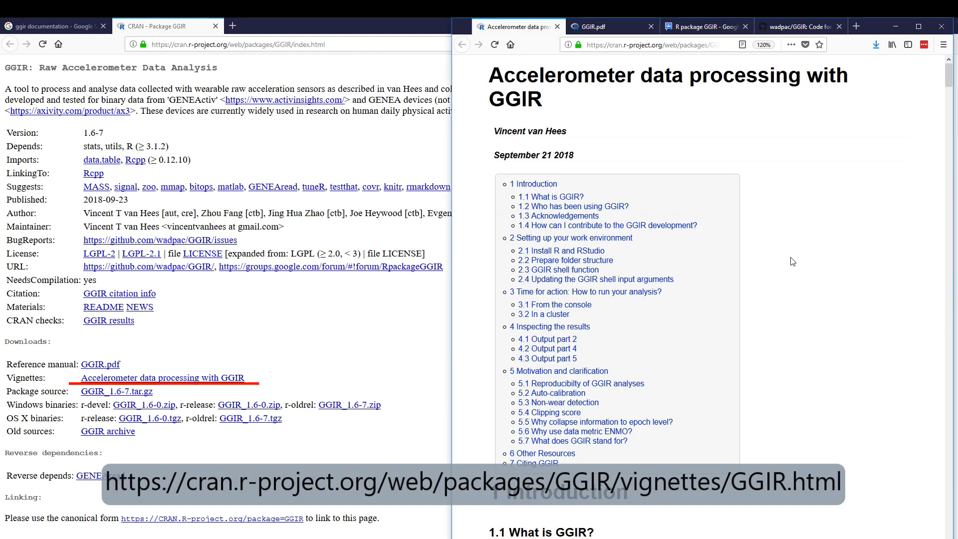
scroll(down, 3)
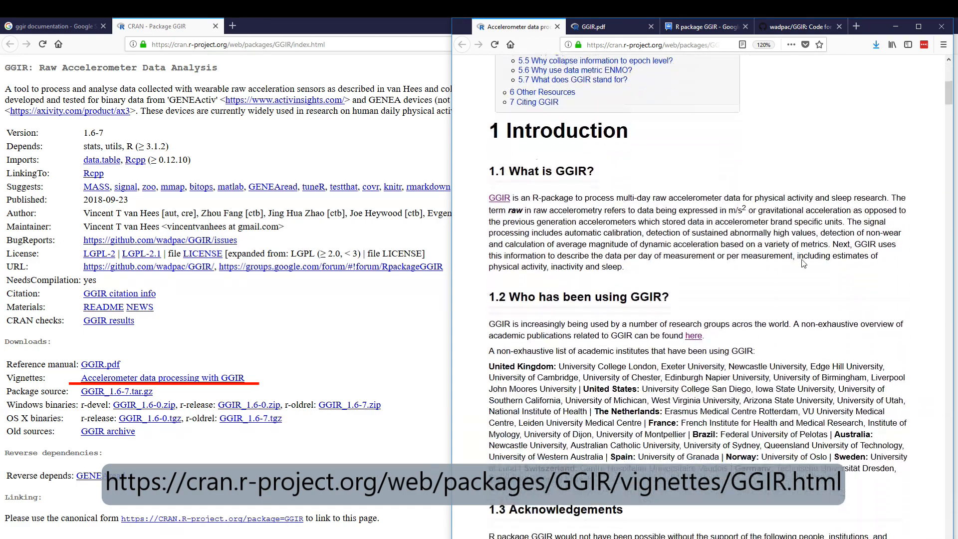
click(593, 26)
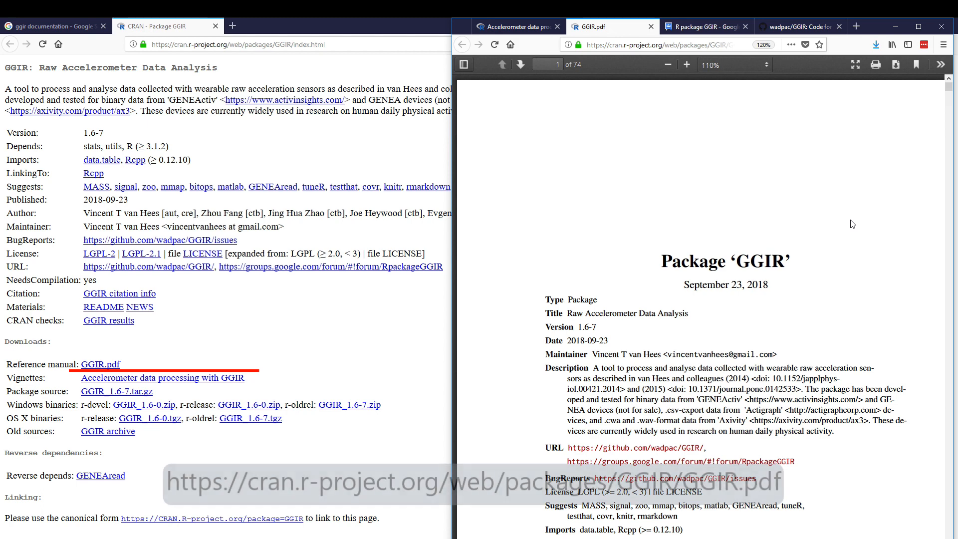
scroll(down, 3)
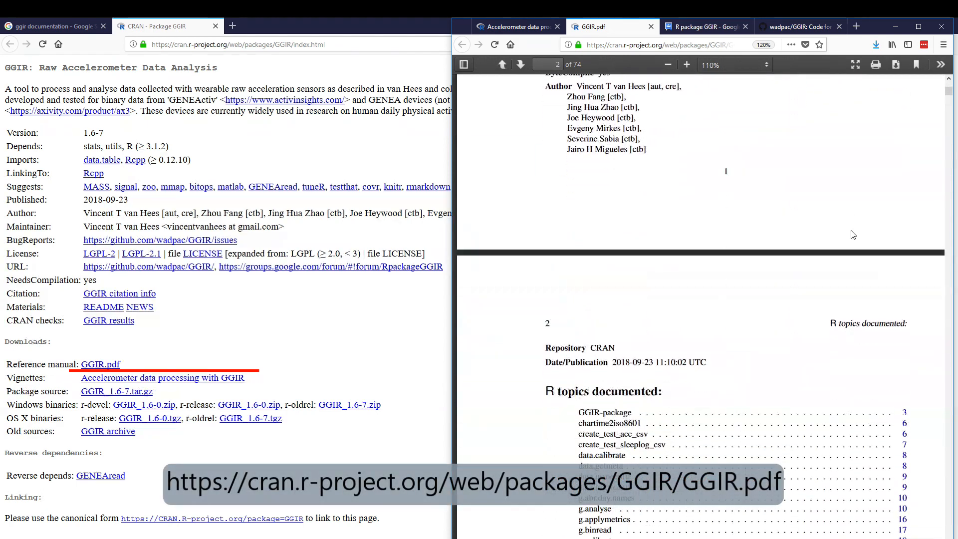
scroll(down, 3)
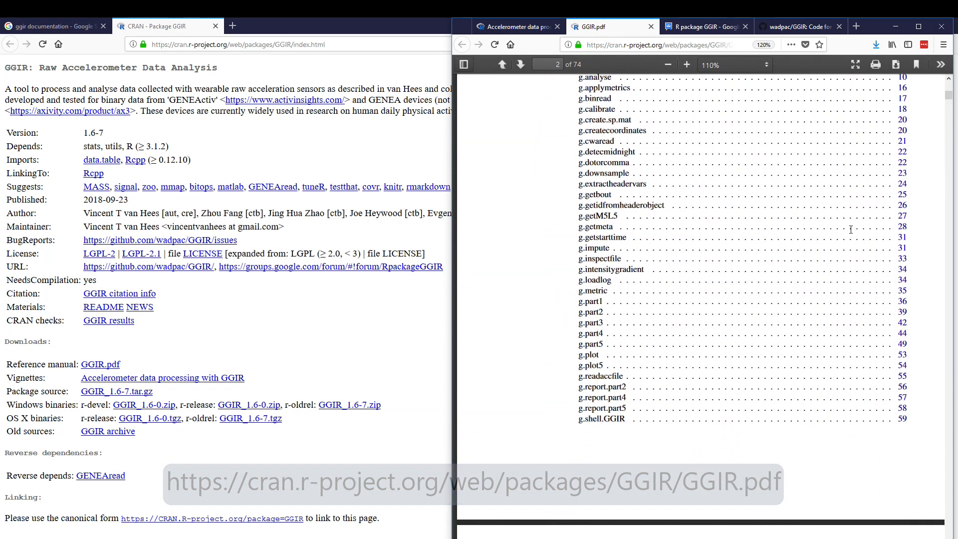
click(520, 65)
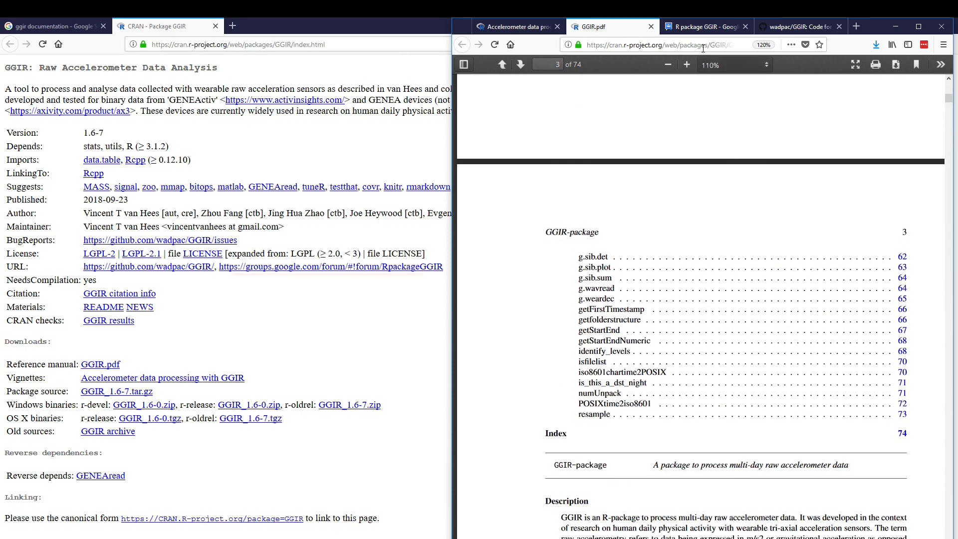
Step: View the GGIR Google Groups discussion forum and the GitHub code repository
click(706, 26)
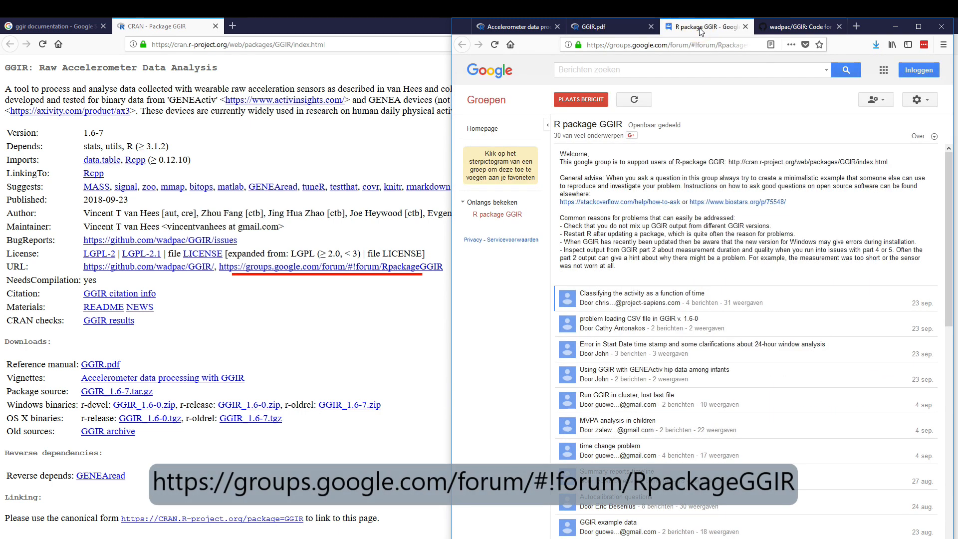
scroll(down, 3)
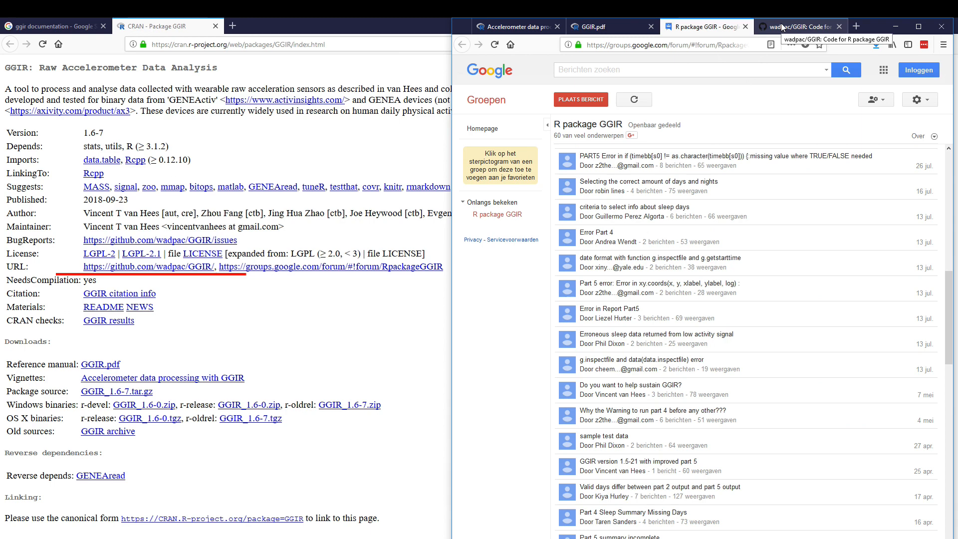
click(799, 26)
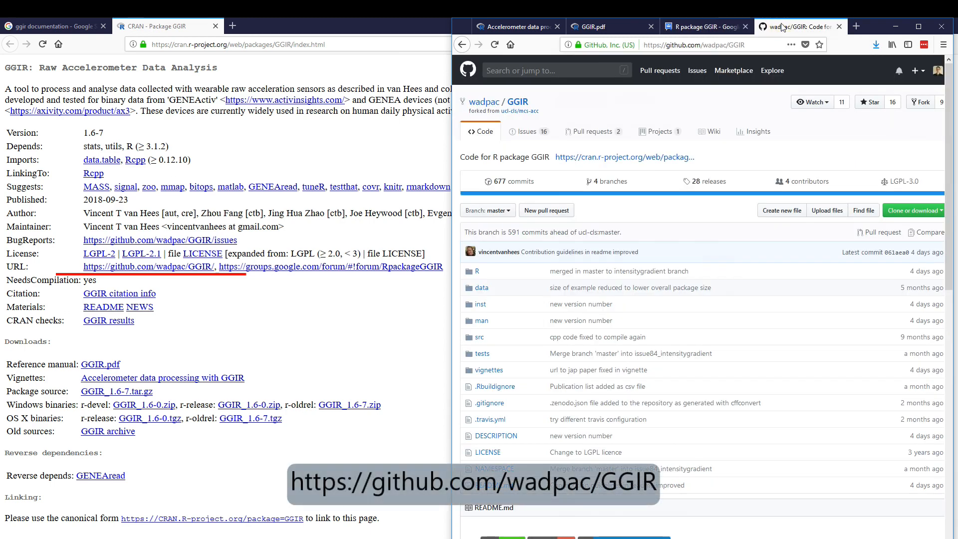
mouse_move(874, 31)
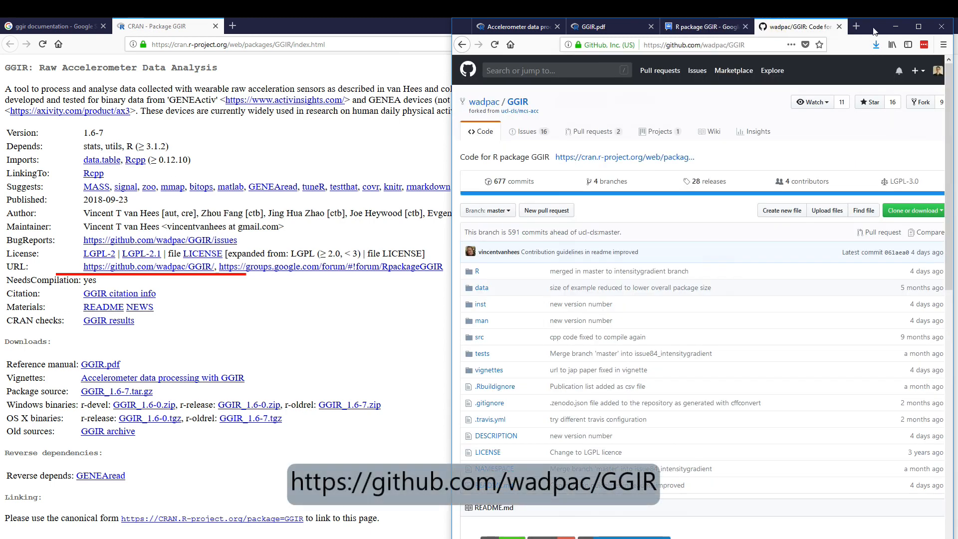